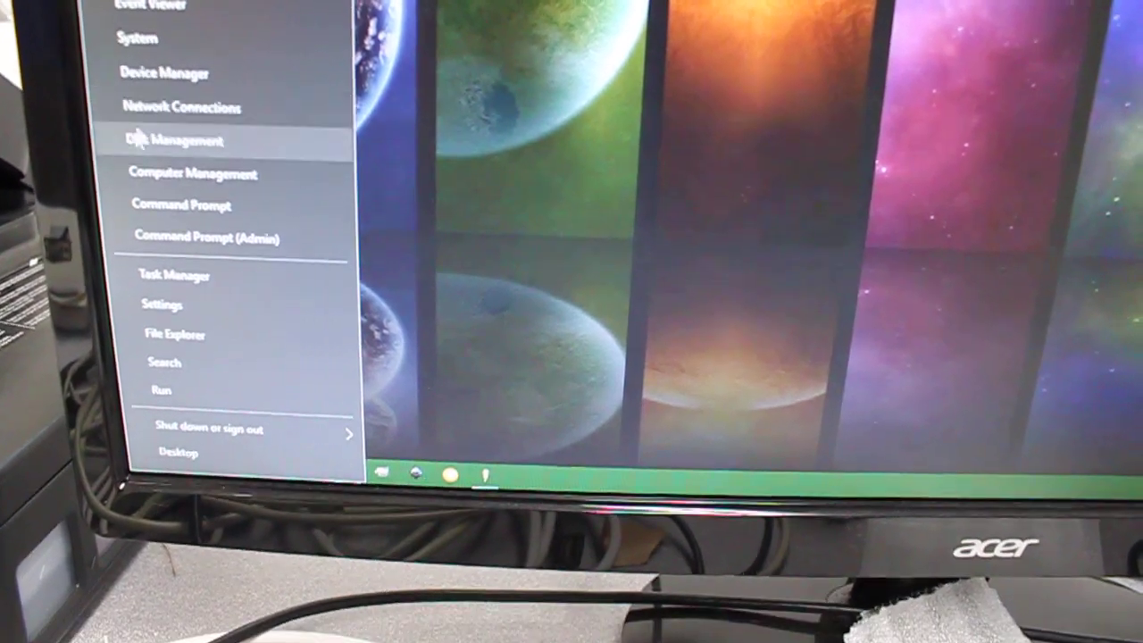
Step: Check in Device Manager that the USB-SERIAL CH340 adapter sits on COM1 via its Properties
click(163, 139)
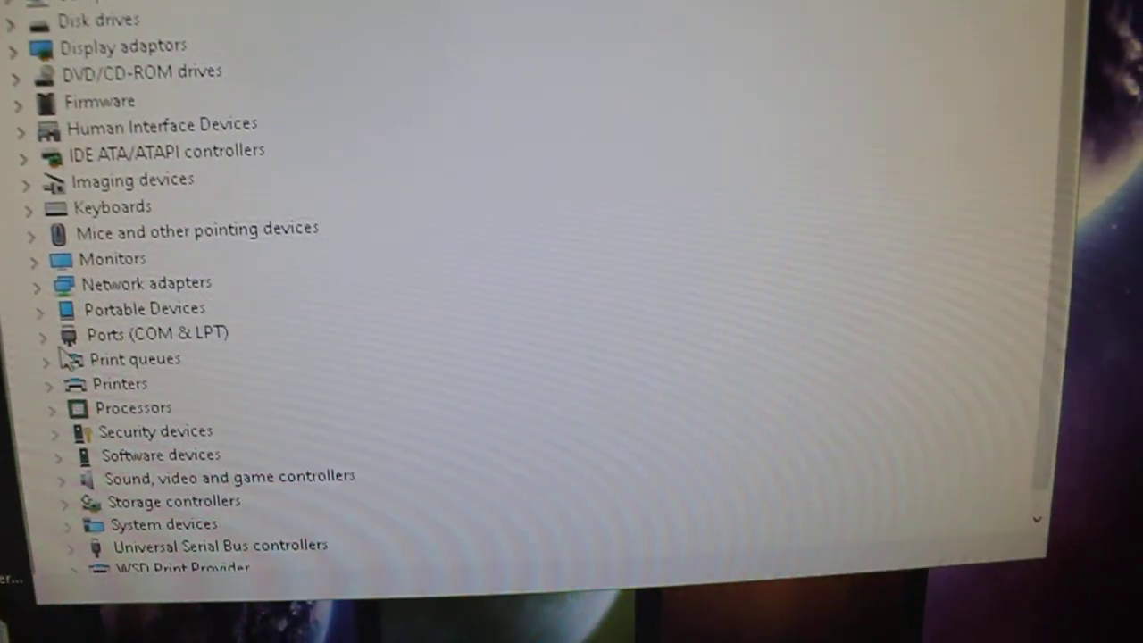
click(43, 334)
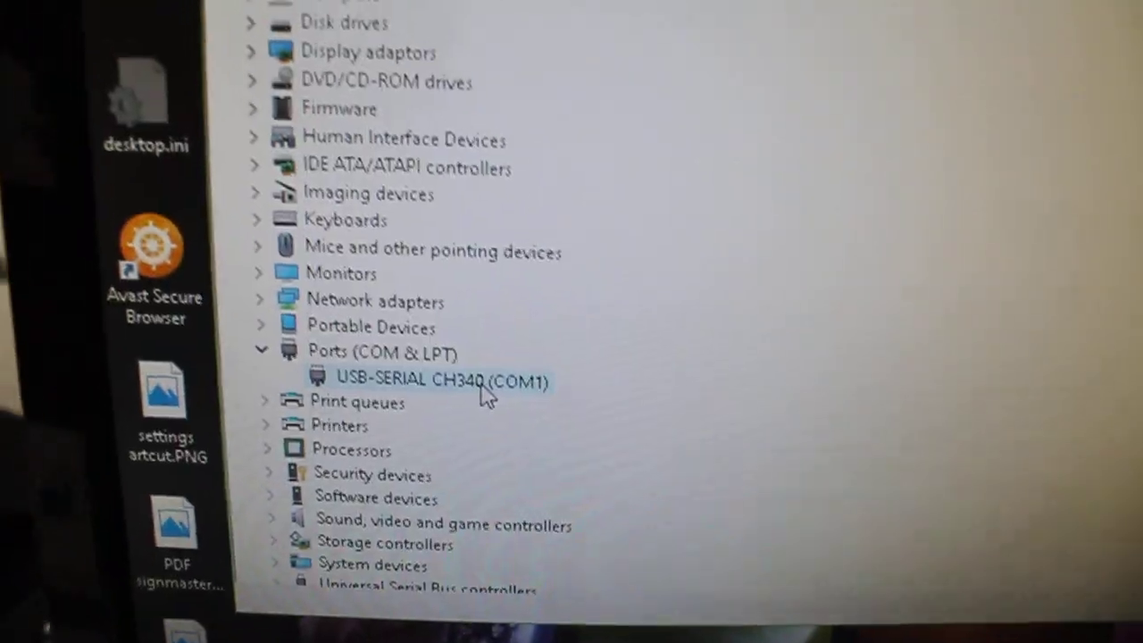
right_click(438, 379)
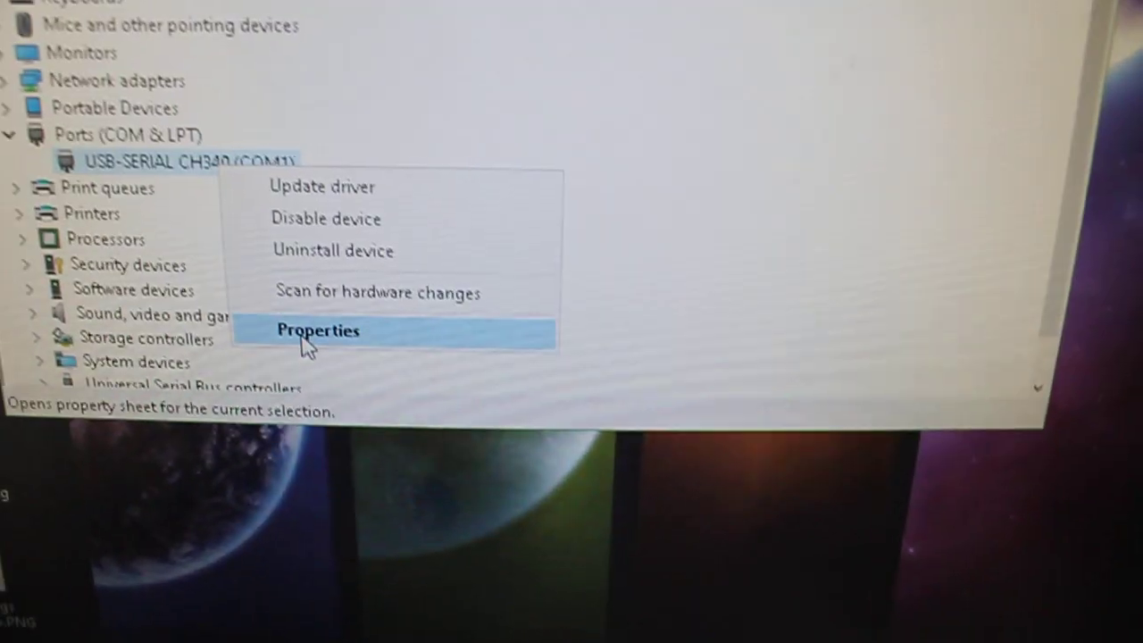
click(318, 329)
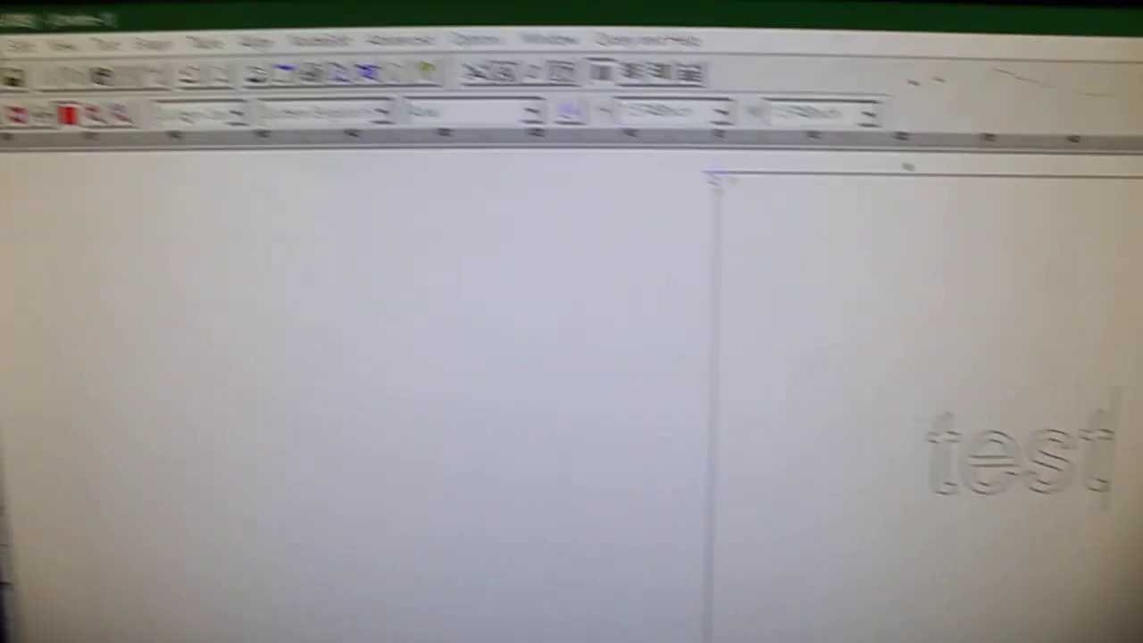
Step: Install the SEIKI SK-720(DMPL) cutter as the Cut/Plot device
click(182, 32)
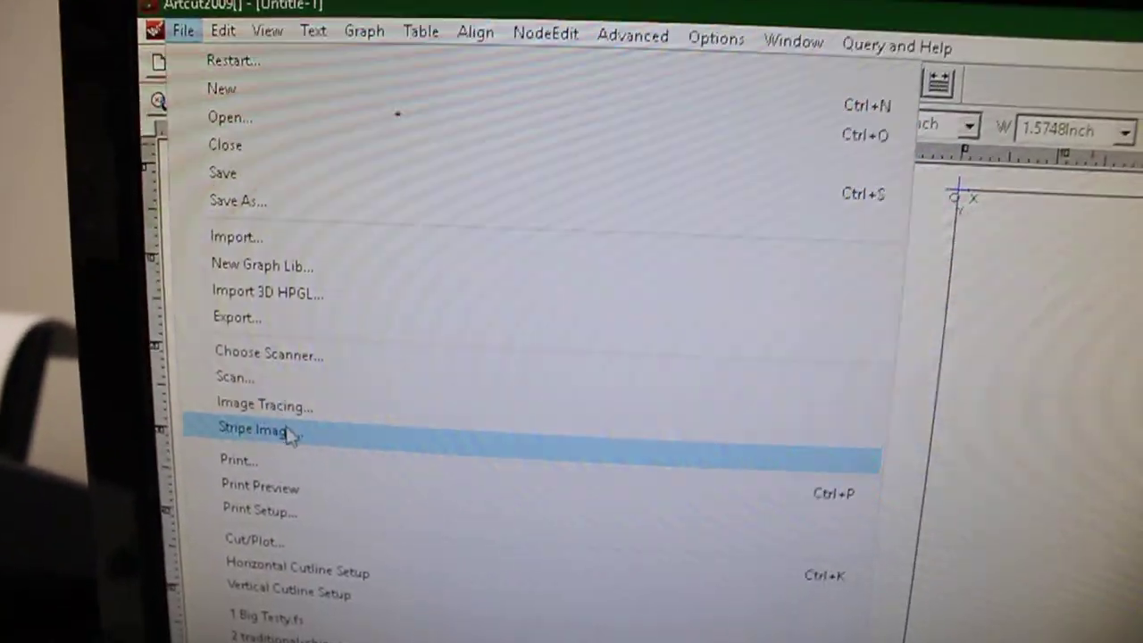
click(253, 539)
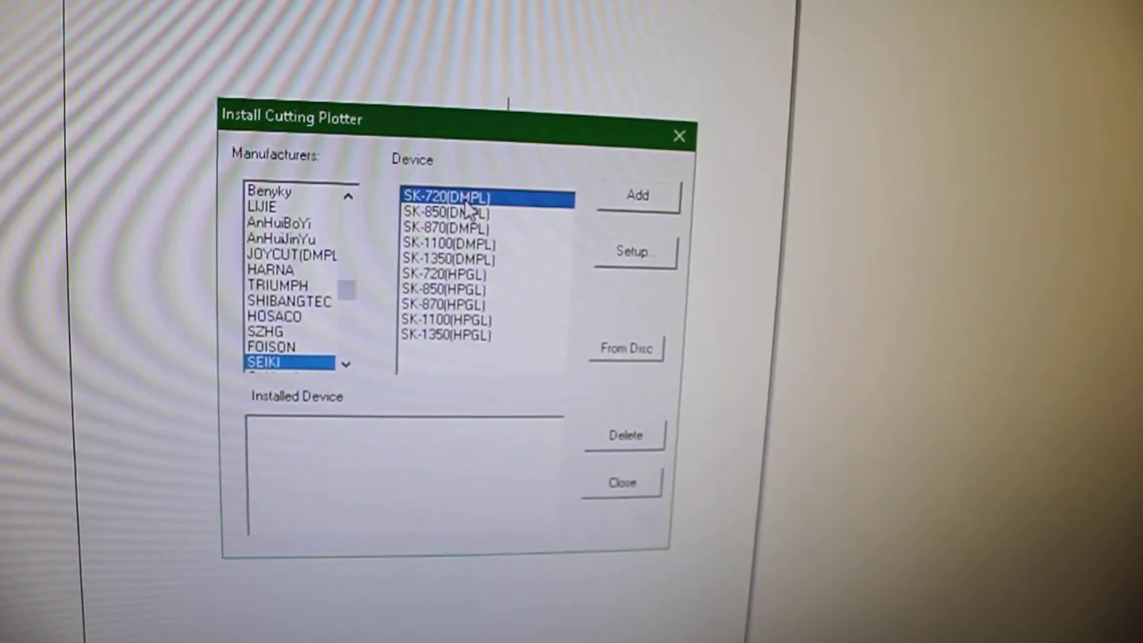
click(636, 195)
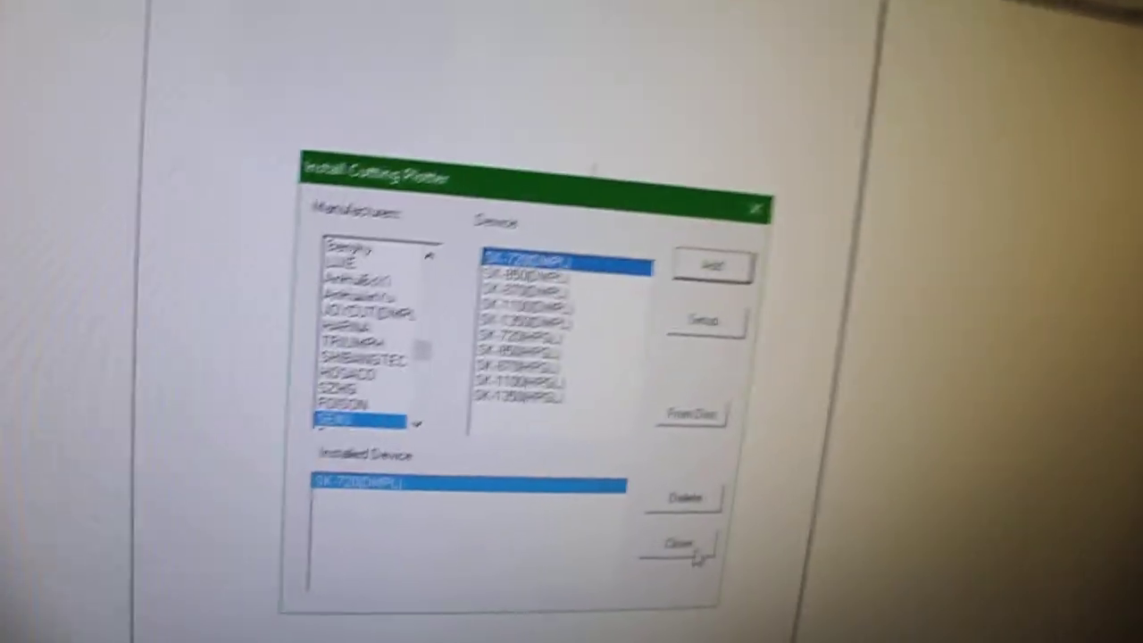
click(684, 548)
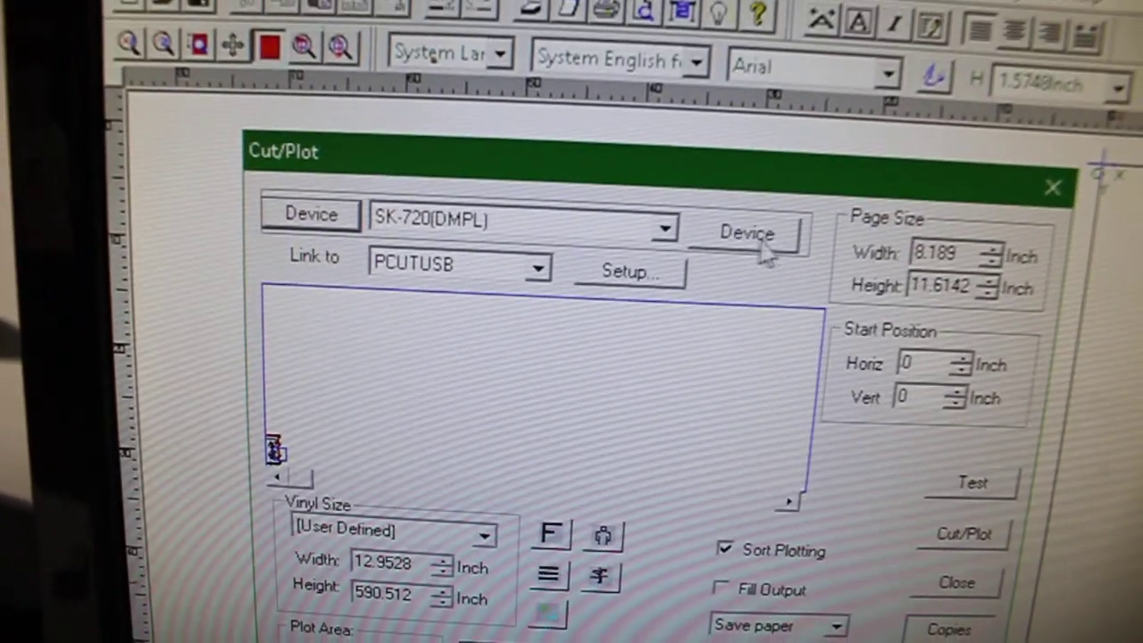
Step: Link the cutter to COM1 and confirm 9600 baud, 8 data bits, no parity, 1 stop bit, RTS/CTS
click(536, 264)
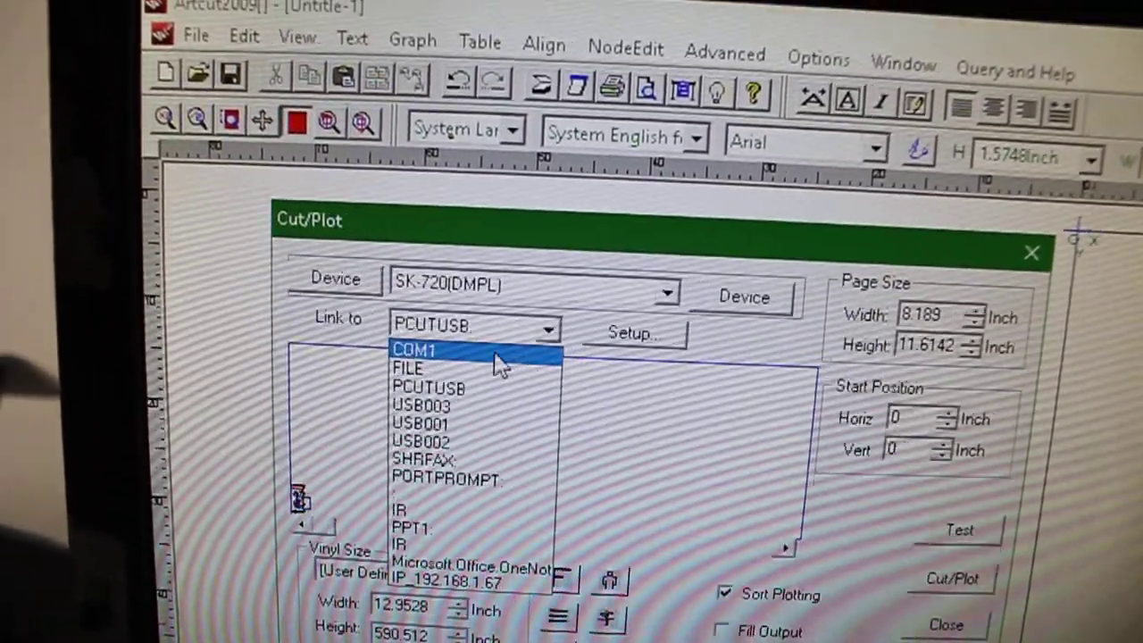
click(415, 348)
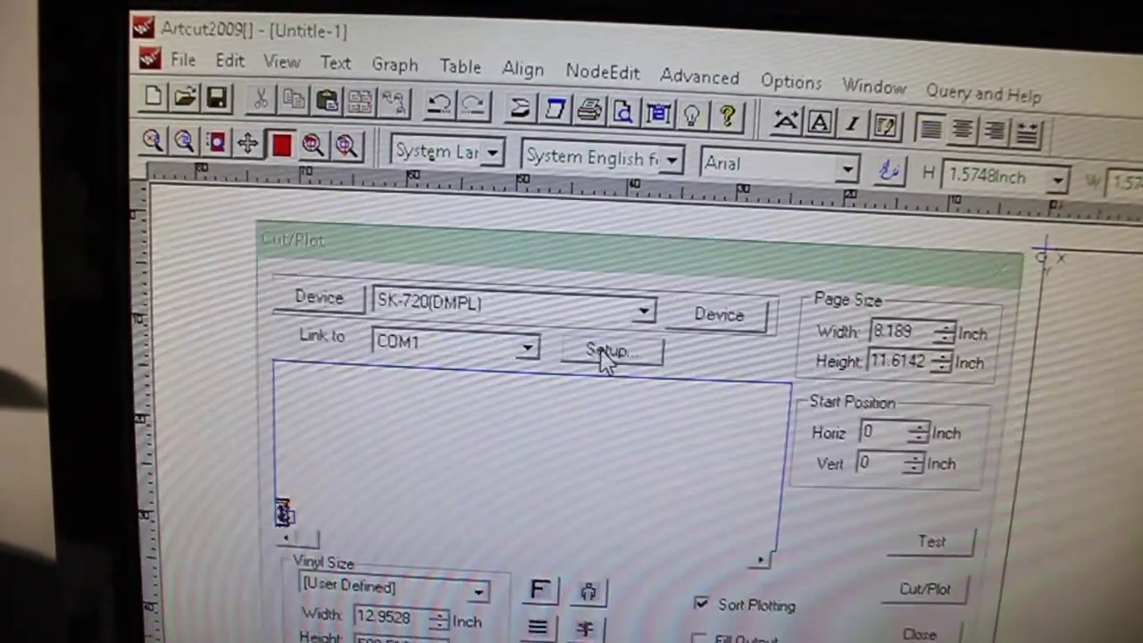
click(611, 348)
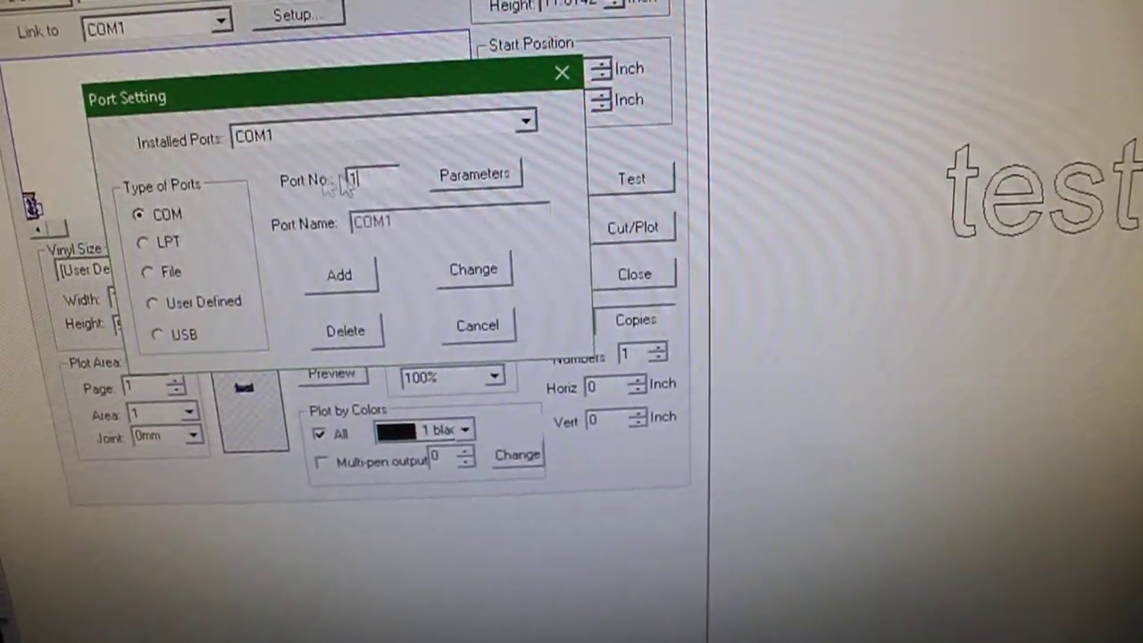
click(475, 173)
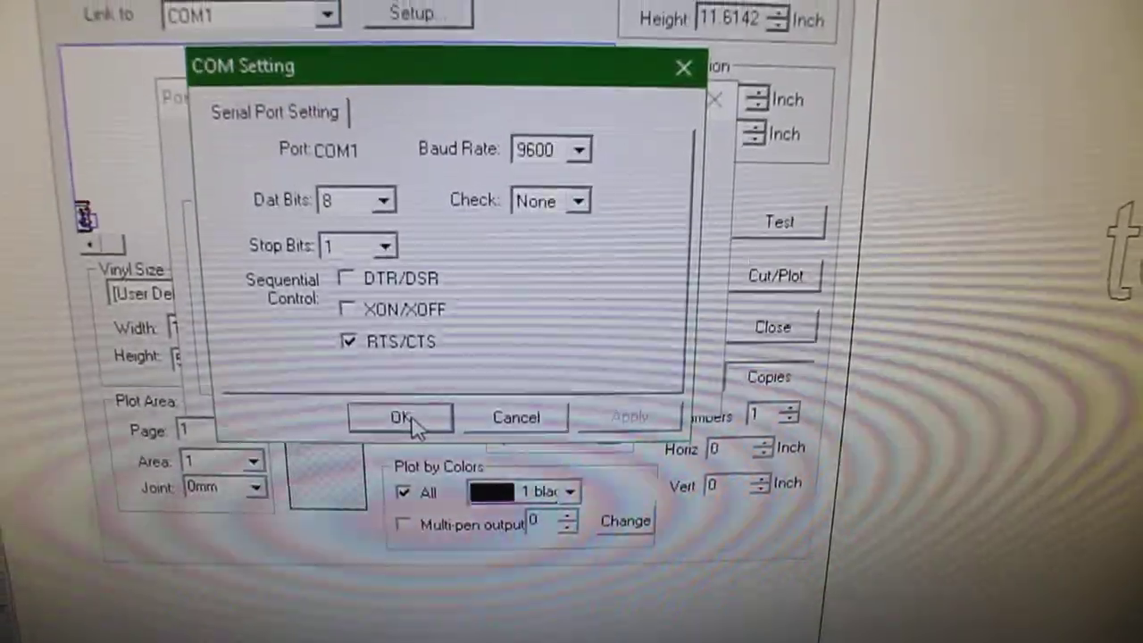
click(400, 418)
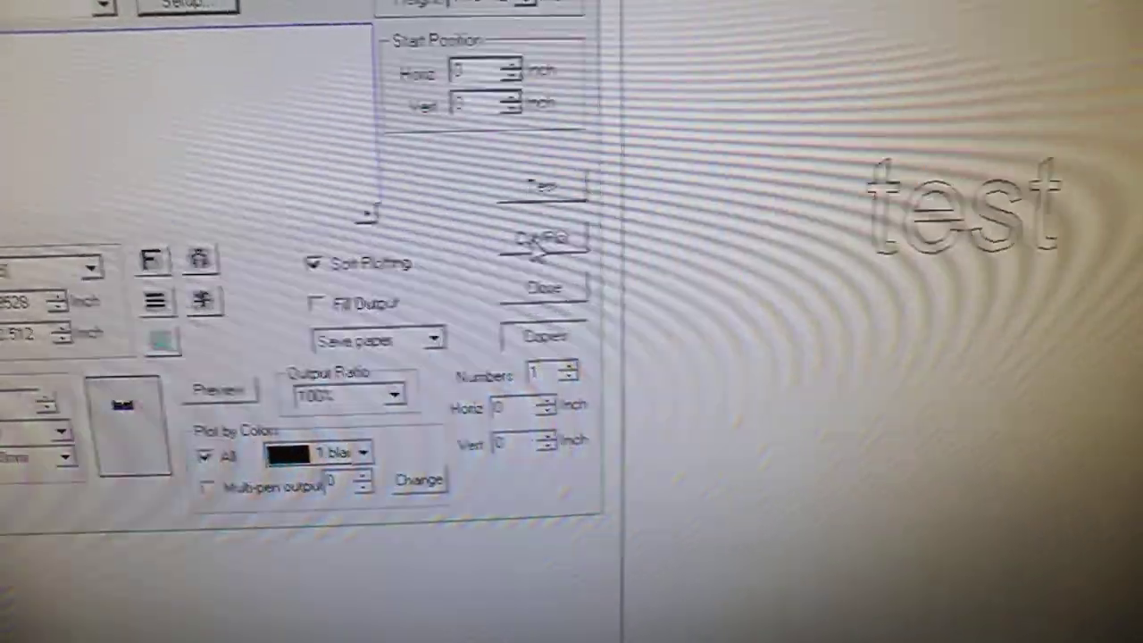
Step: Start cutting the 'test' text on COM1 from Output To Cutter
click(545, 236)
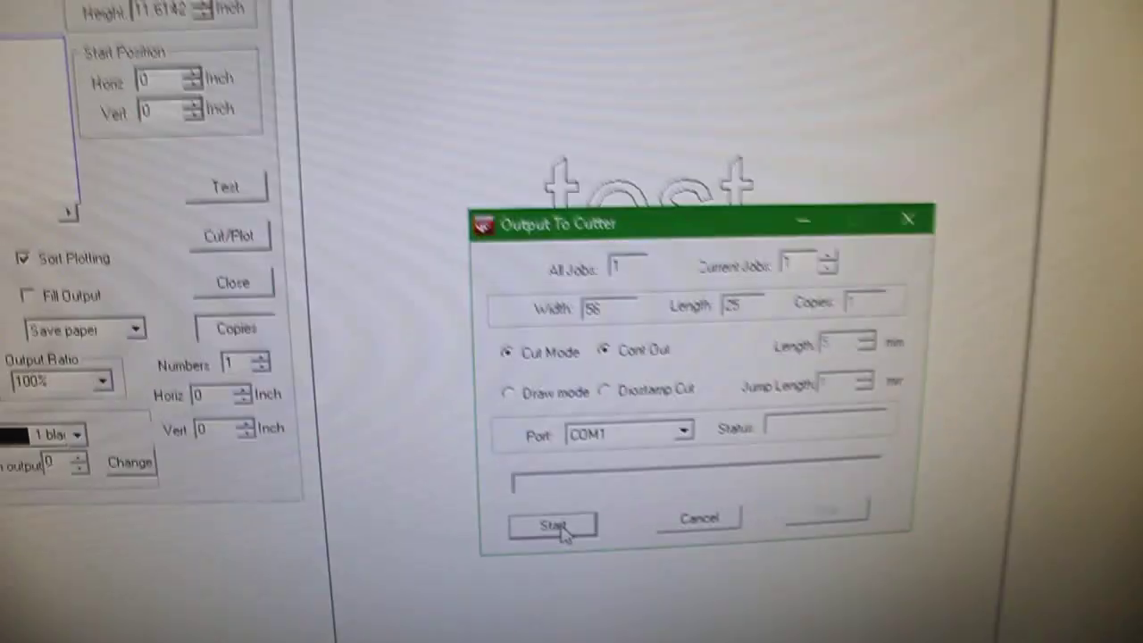
click(550, 525)
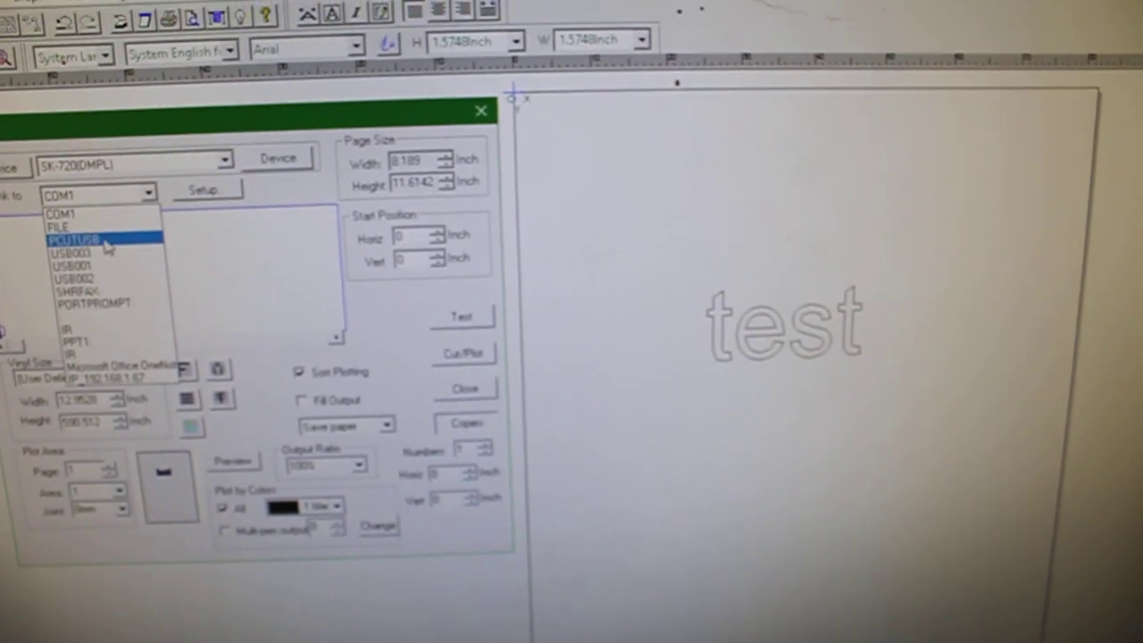
Step: Switch the link to PCUTUSB, then select USB-SERIAL CH340 (COM1) in Device Manager
click(106, 241)
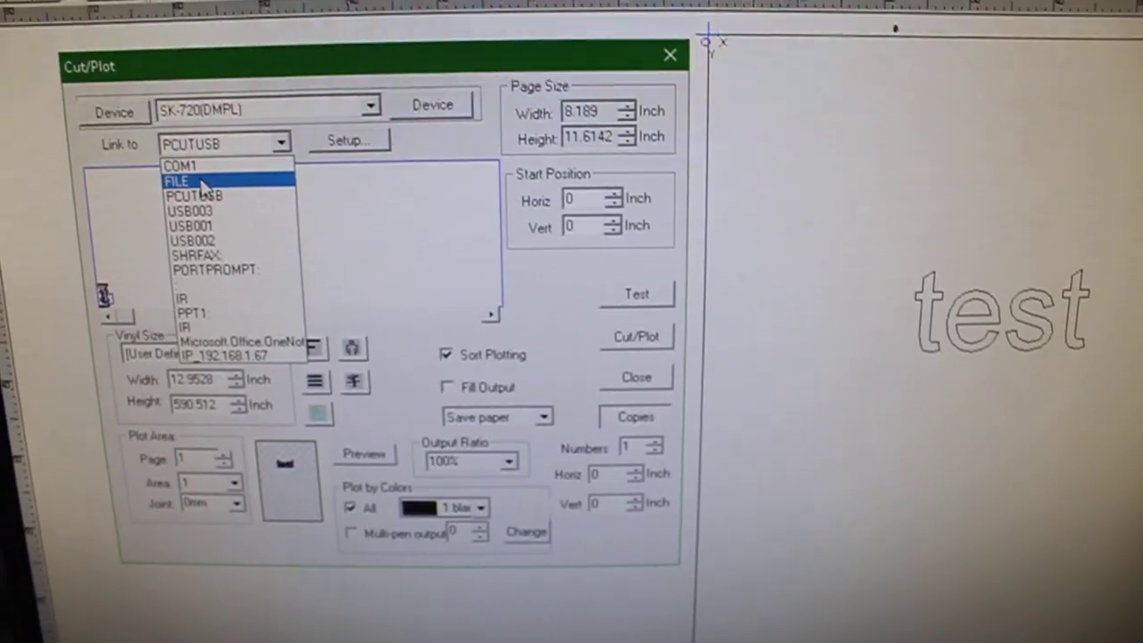
click(179, 166)
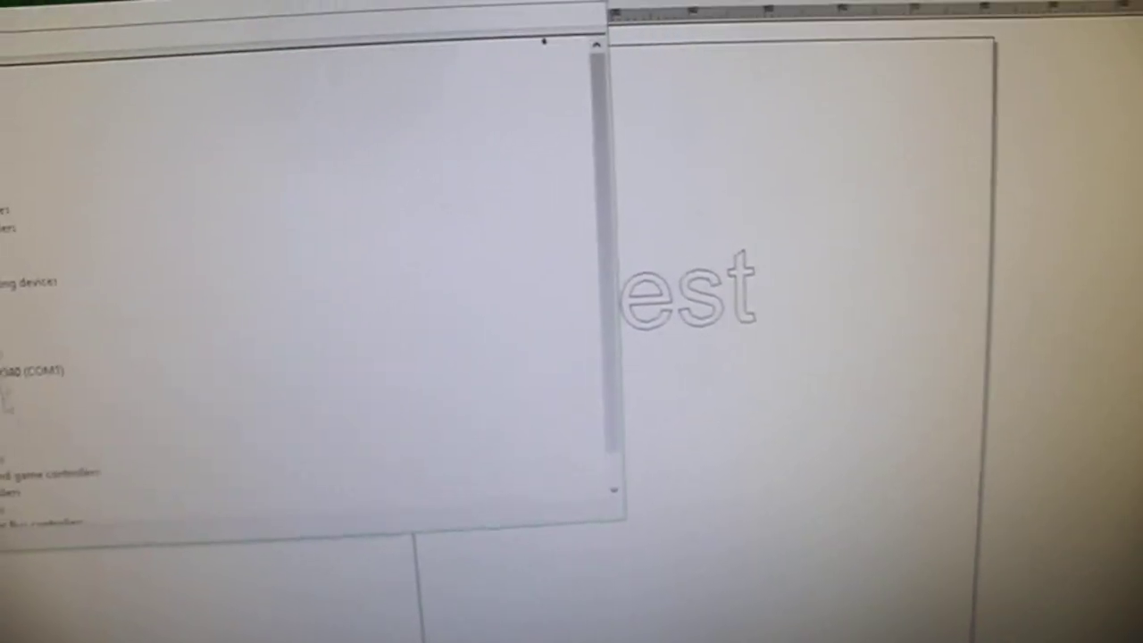
click(322, 236)
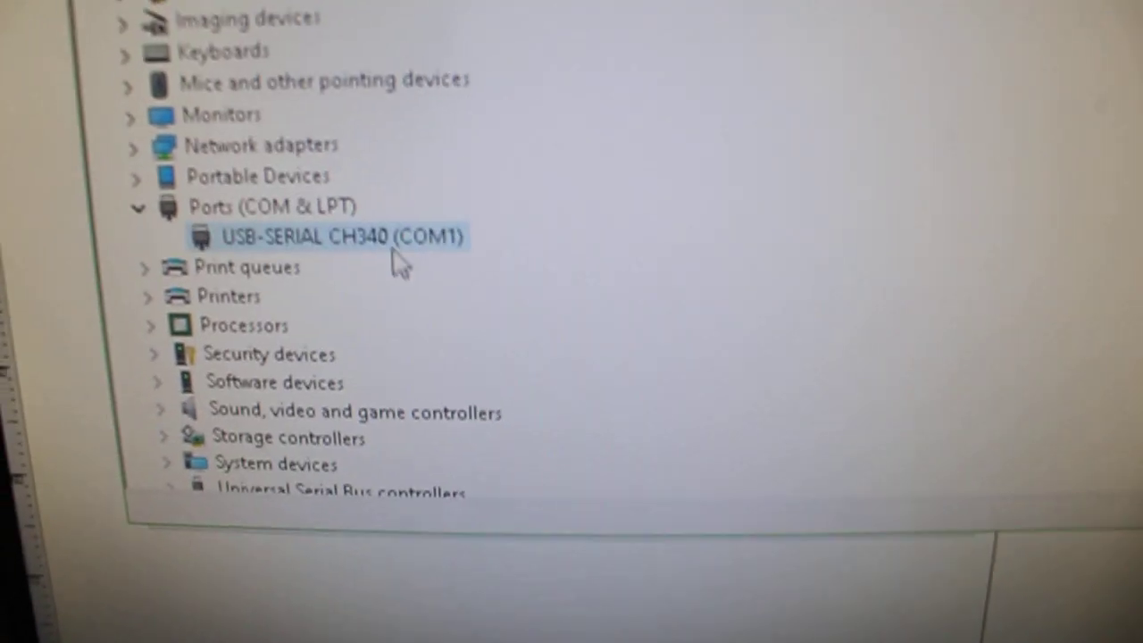